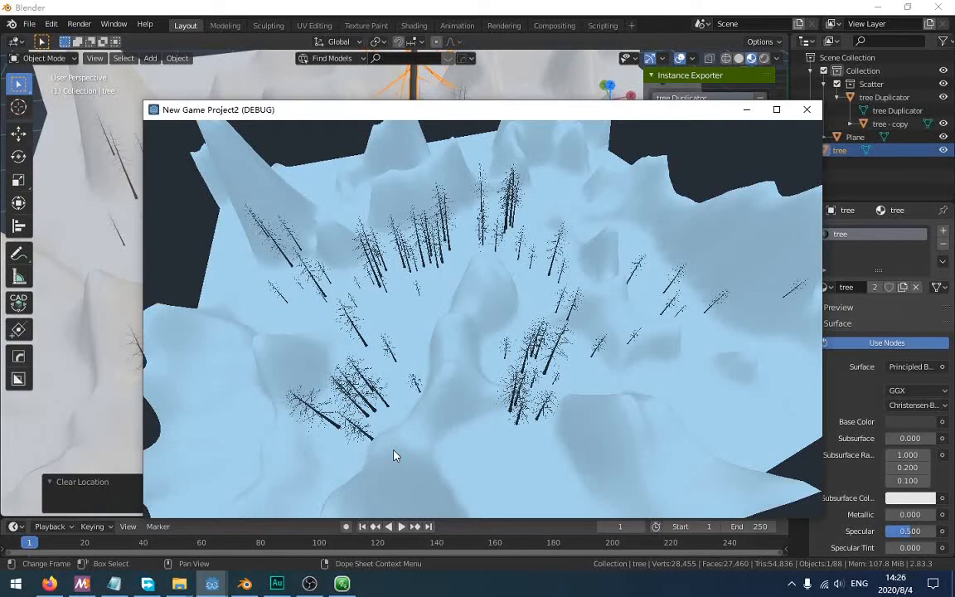
# Enable the bundled Object: Scatter Objects add-on from Preferences by searching 'scatter'
pyautogui.click(806, 110)
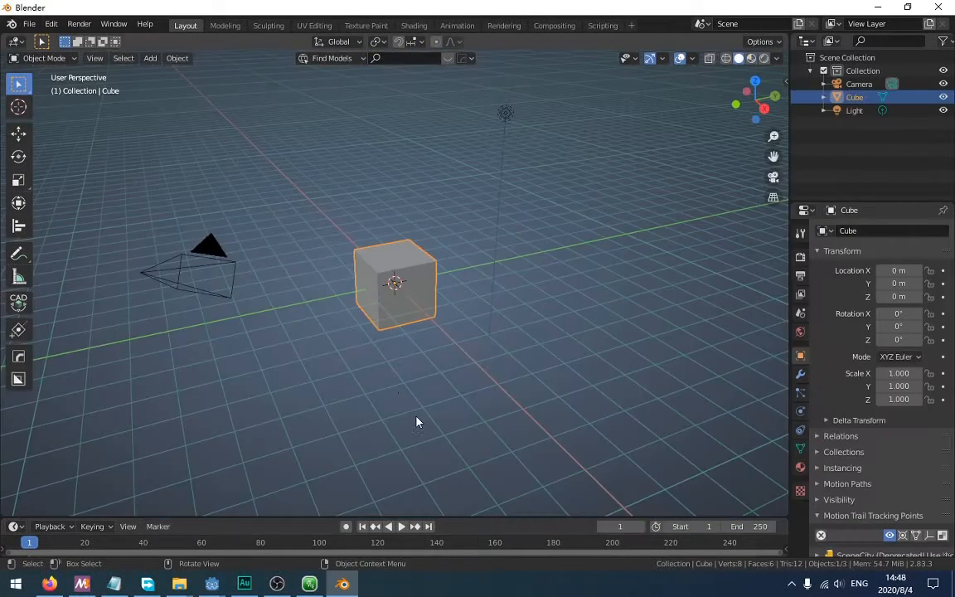
pyautogui.moveTo(235, 166)
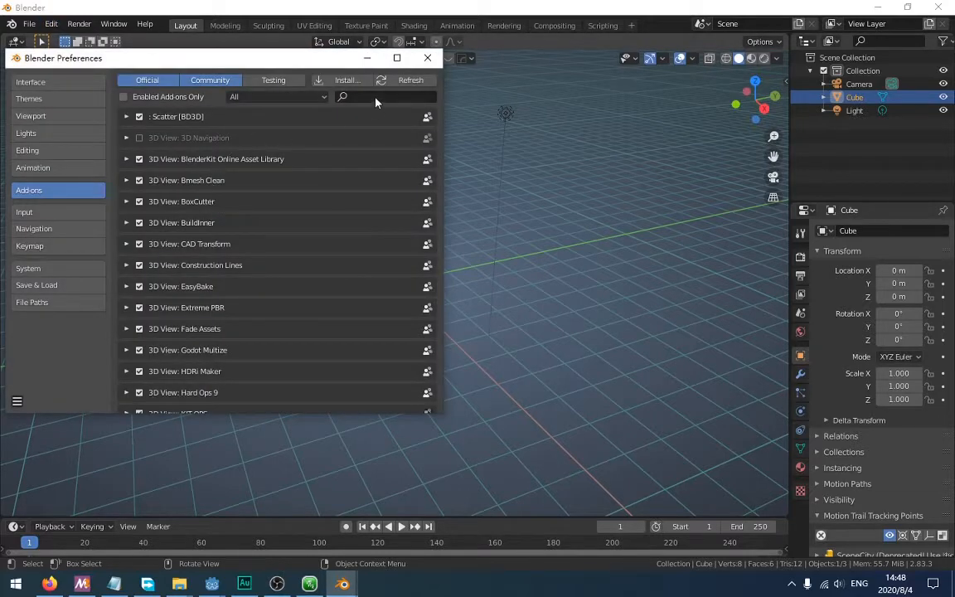
pyautogui.moveTo(375, 96)
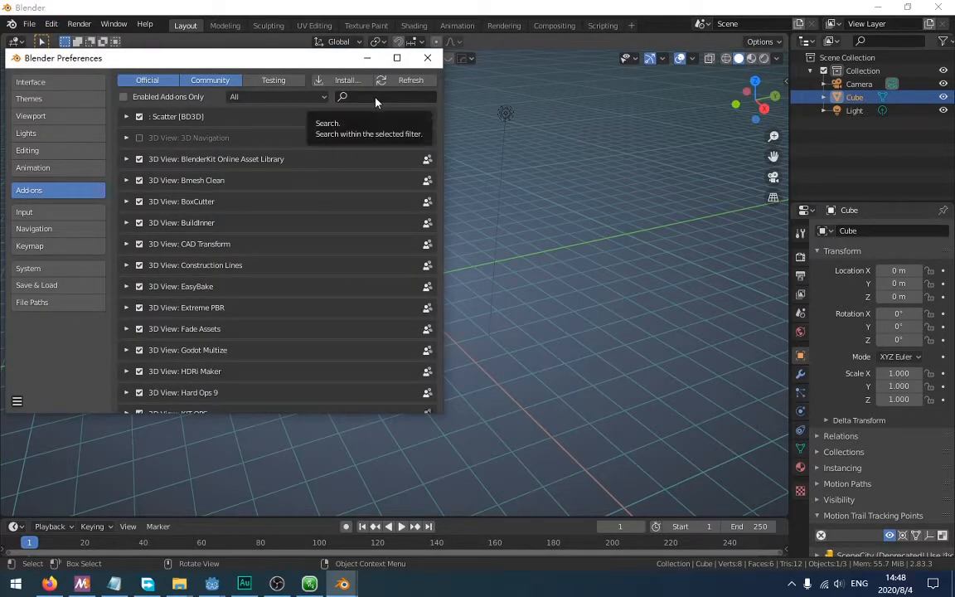
pyautogui.write('scd')
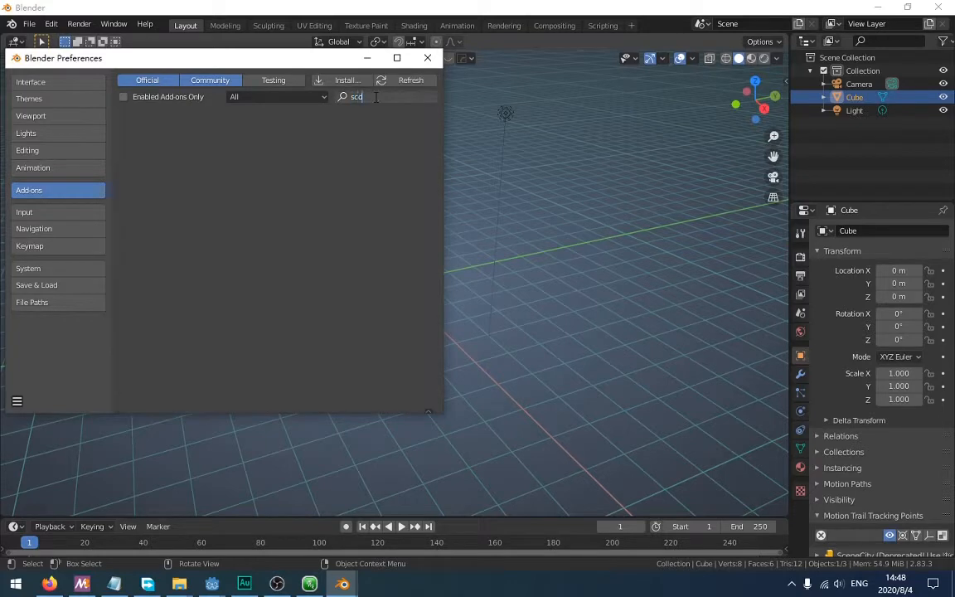
pyautogui.write('scatter')
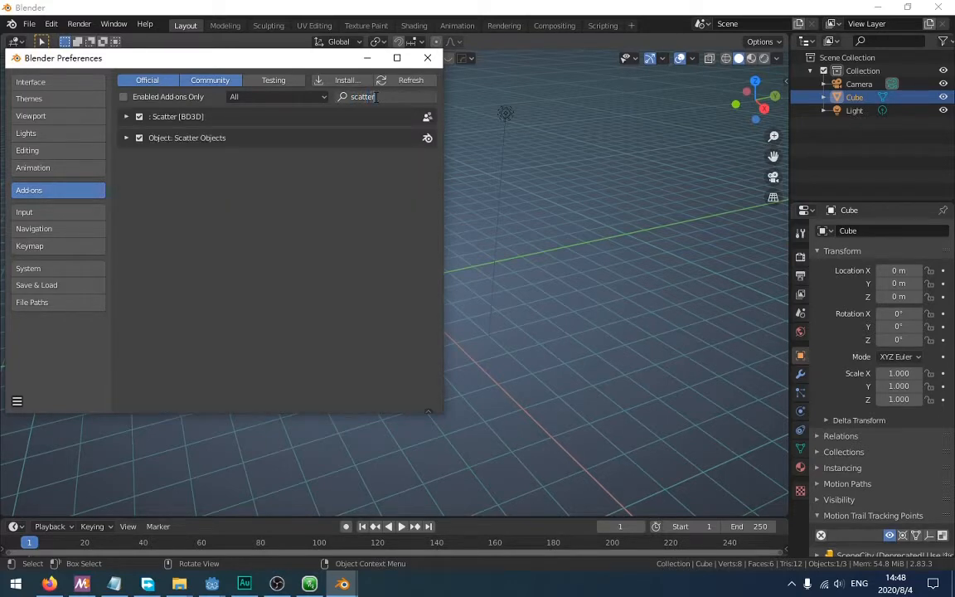
pyautogui.click(126, 138)
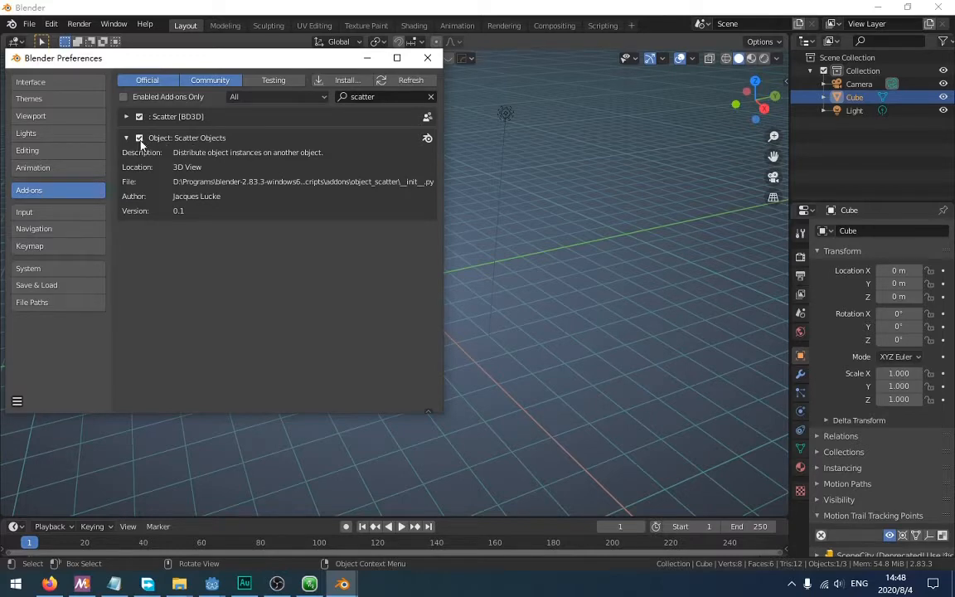
pyautogui.click(427, 56)
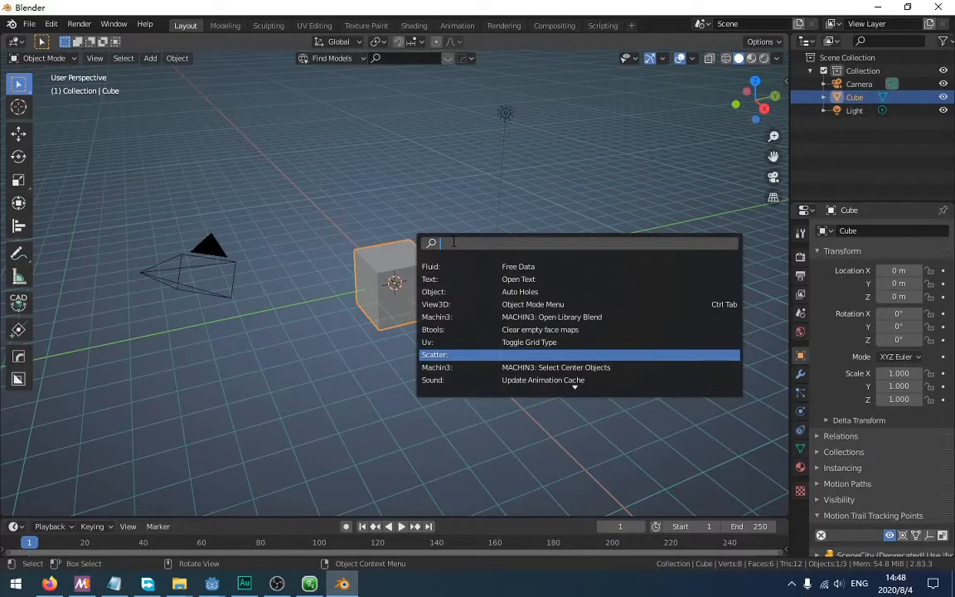
# Find and run the Scatter Objects operator from the F3 search
pyautogui.write('scatter')
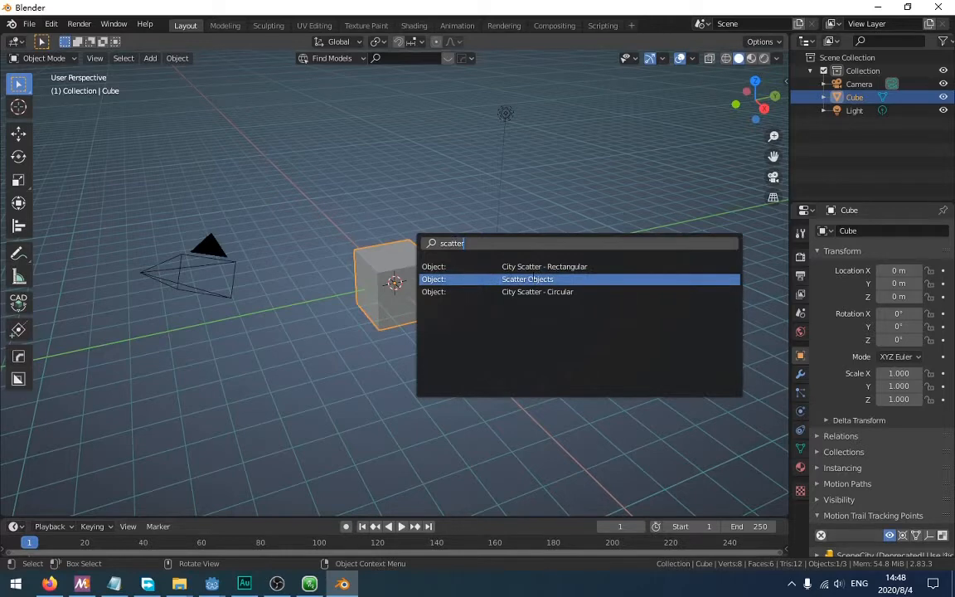
pyautogui.click(527, 279)
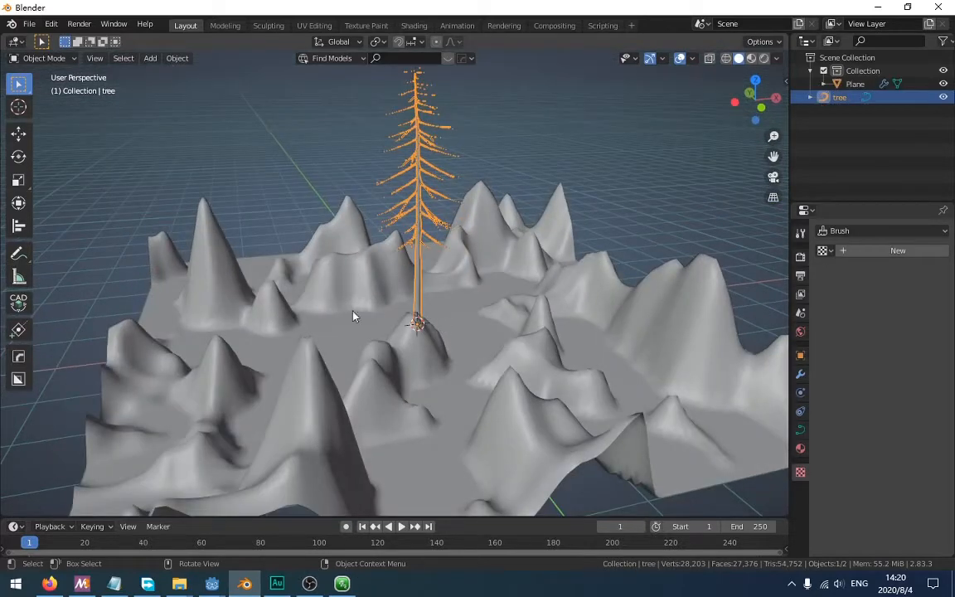
# Scatter tree instances over a painted patch of the terrain plane with Scatter Objects
pyautogui.click(855, 83)
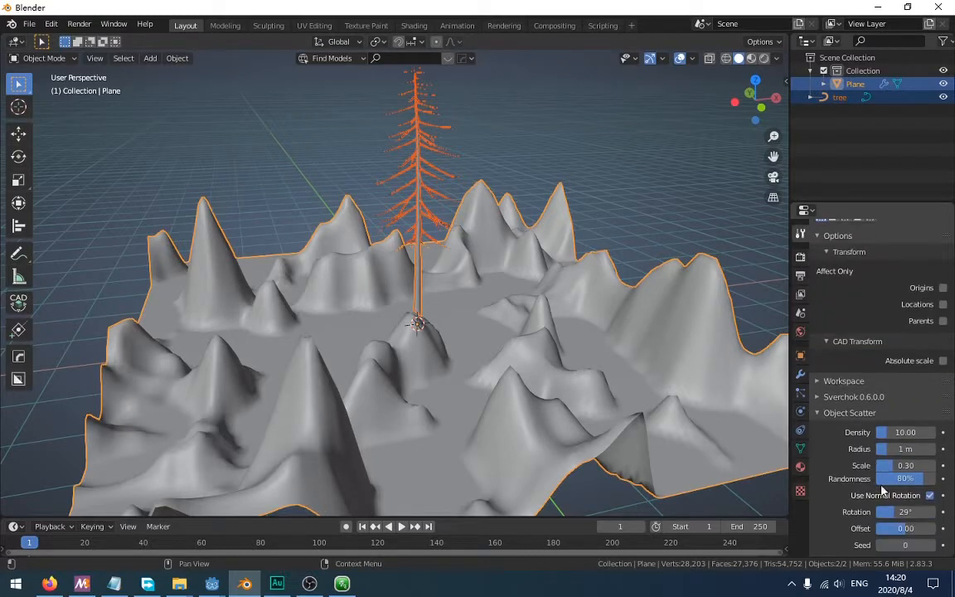
pyautogui.click(928, 494)
pyautogui.write('Scatter Objects')
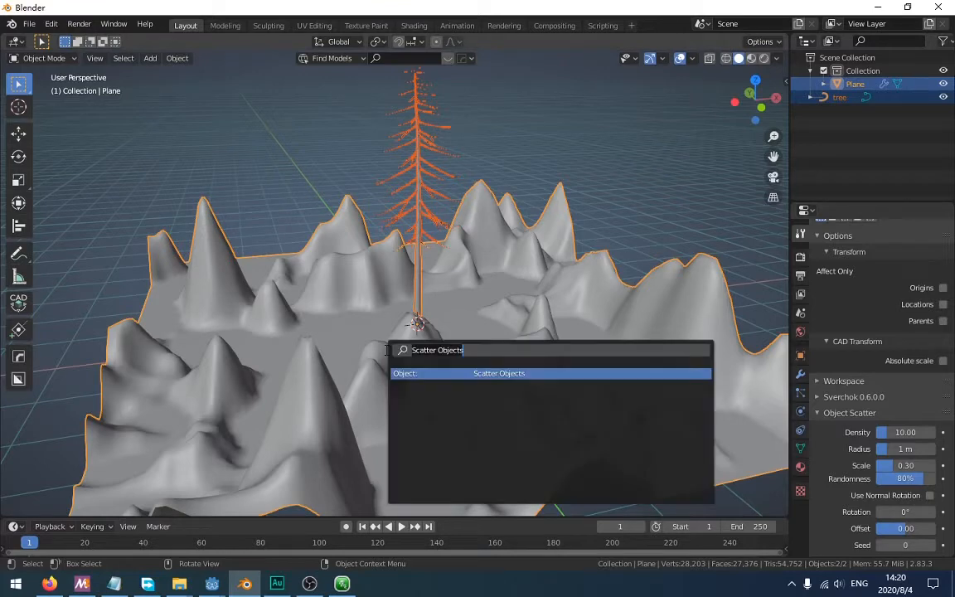
pyautogui.click(499, 373)
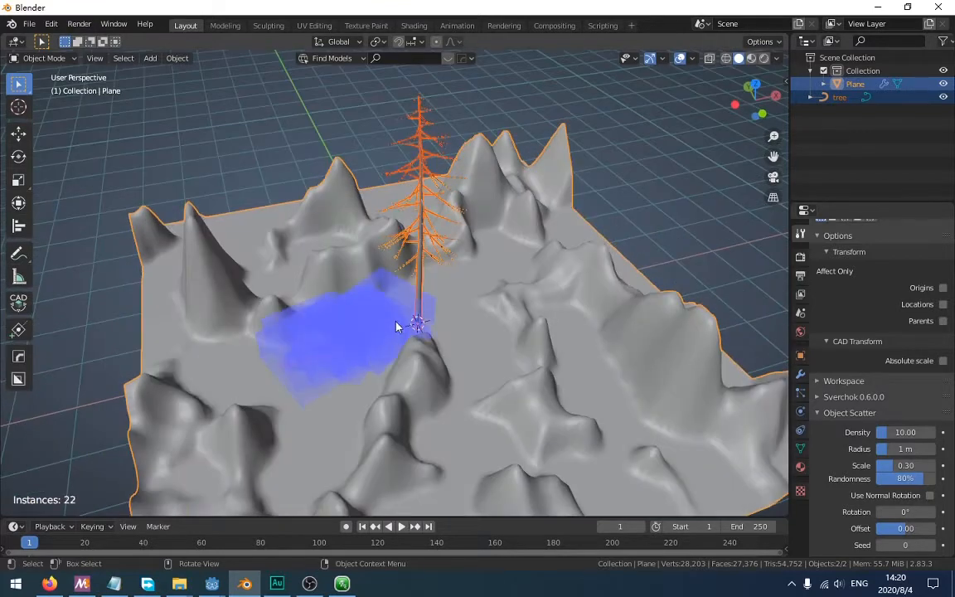
pyautogui.moveTo(398, 328); pyautogui.dragTo(566, 421)
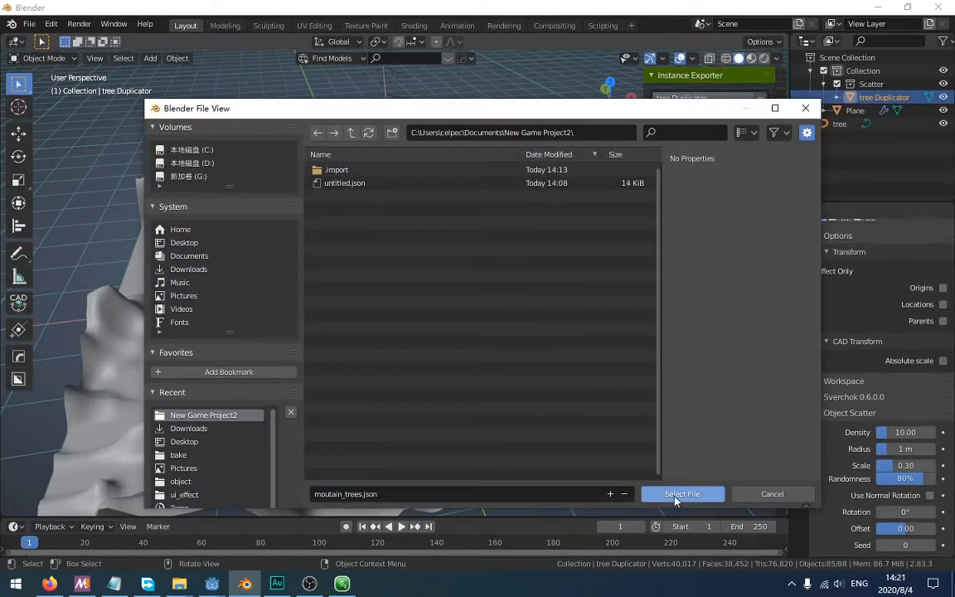
# Save the tree placements as moutain_trees.json in the project folder and start File > Export
pyautogui.click(683, 494)
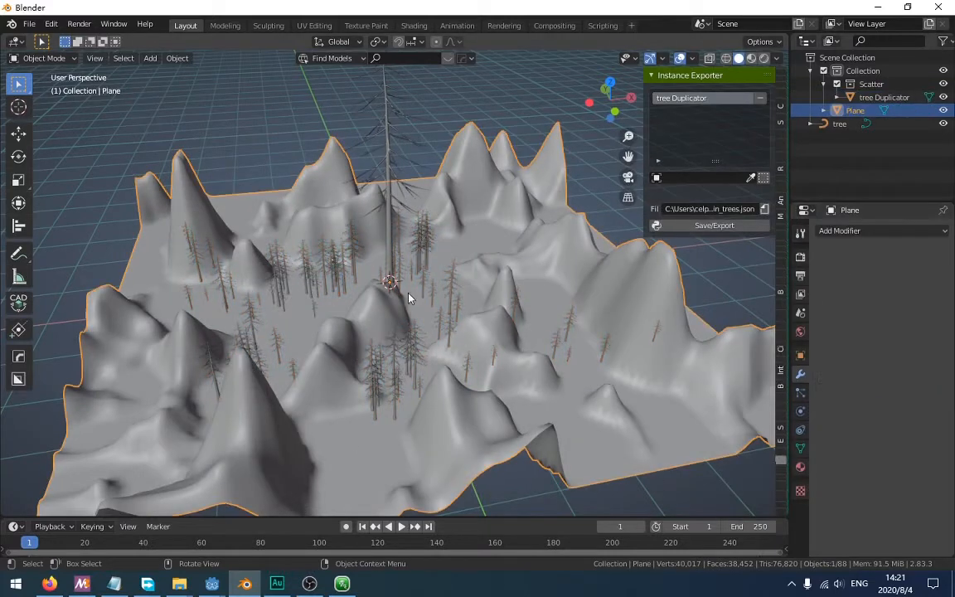
pyautogui.click(28, 23)
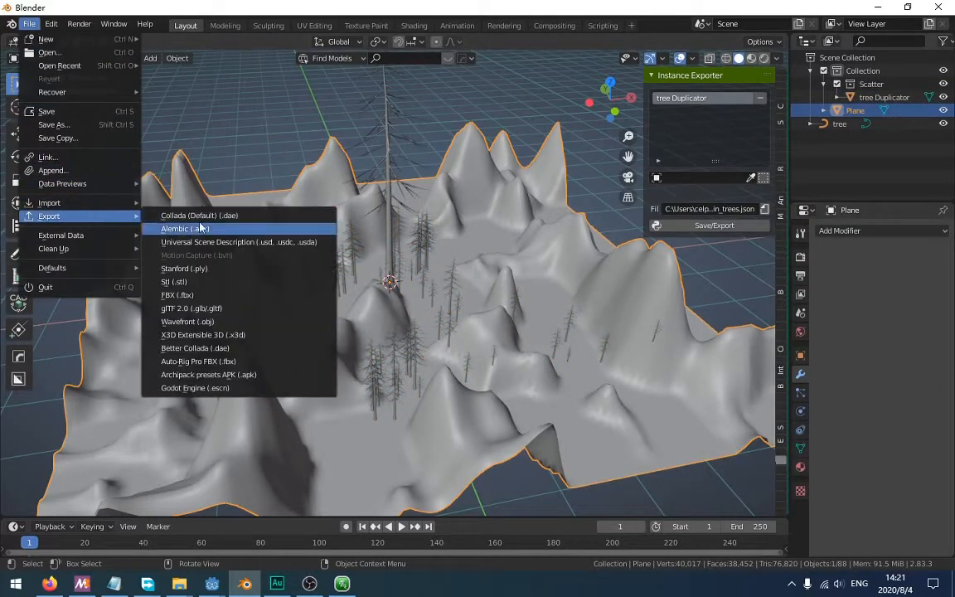
pyautogui.moveTo(257, 362)
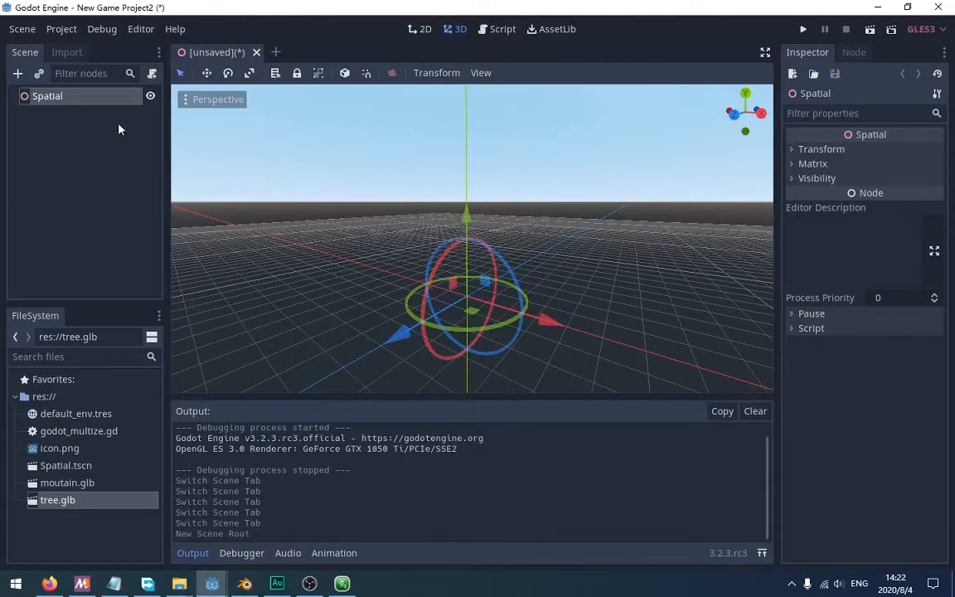
# Instance moutain.glb and tree.glb as child scenes under the root node
pyautogui.click(38, 73)
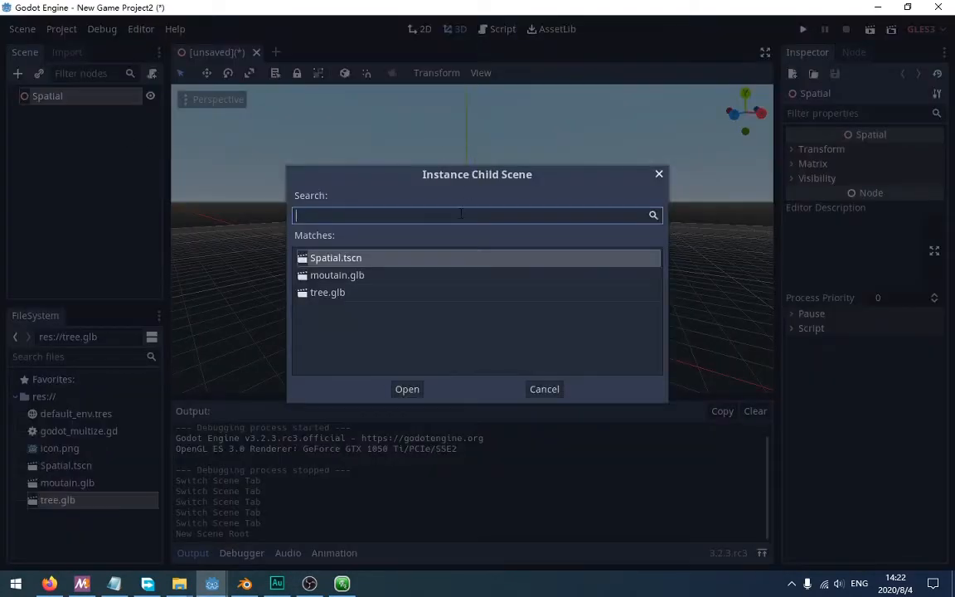
pyautogui.doubleClick(337, 275)
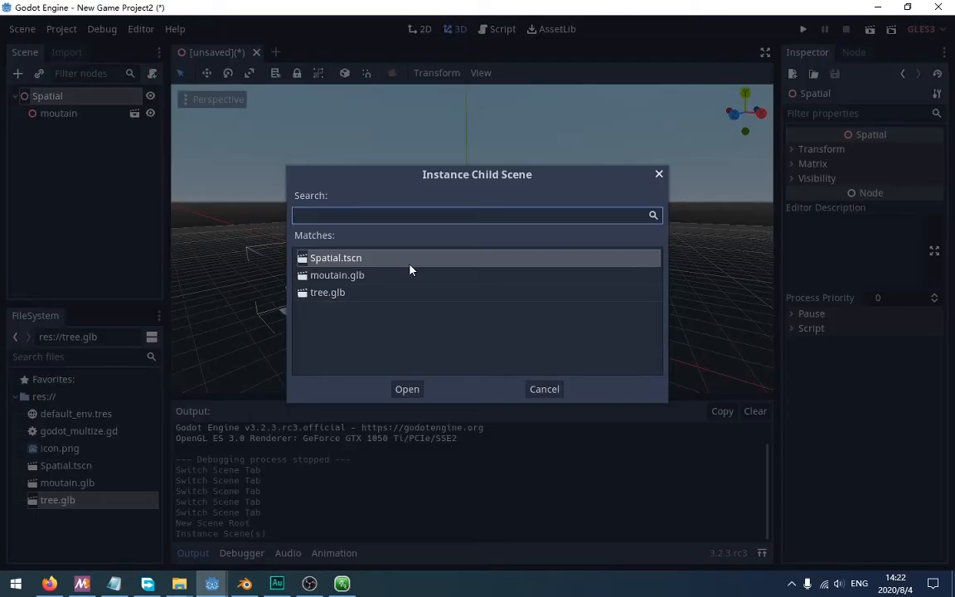
pyautogui.click(408, 388)
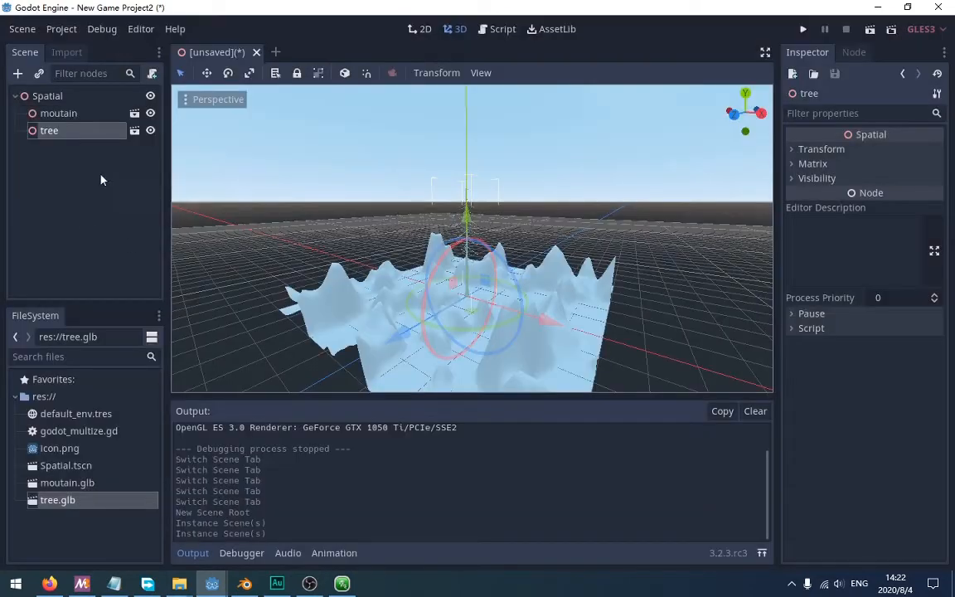
# Attach godot_multize.gd to the tree node with Filepath set to moutain_trees.json
pyautogui.rightClick(46, 95)
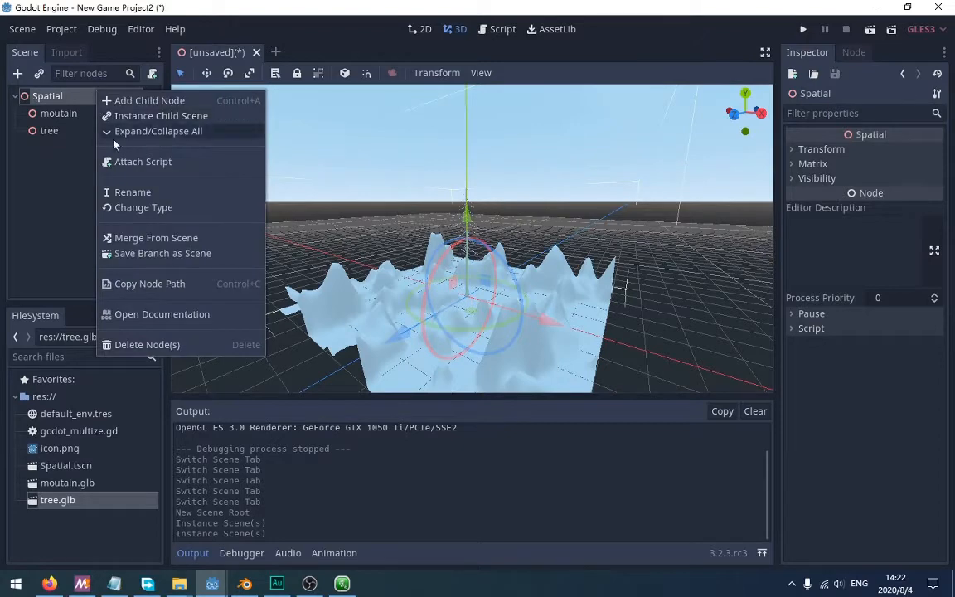
pyautogui.click(143, 162)
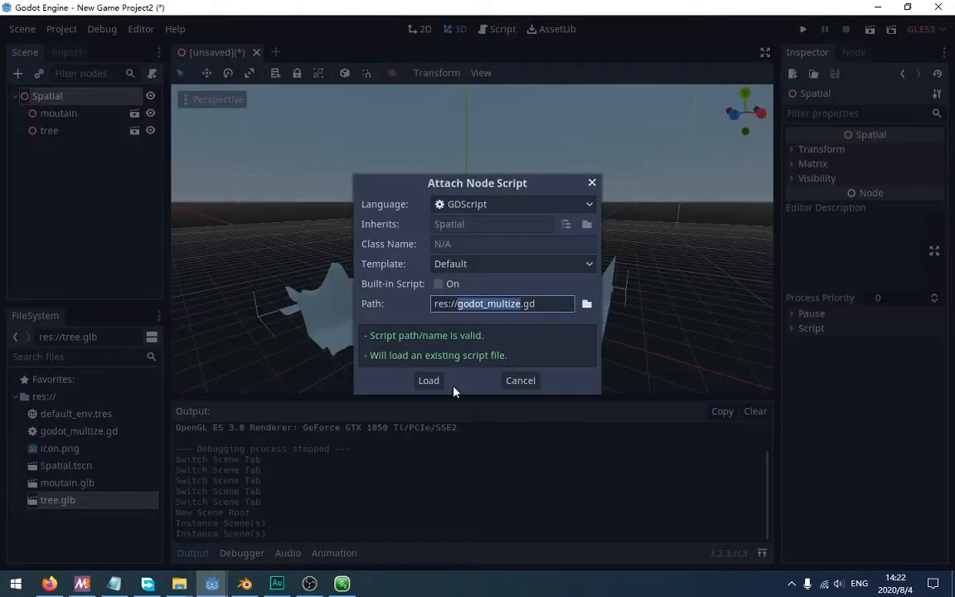
pyautogui.click(427, 380)
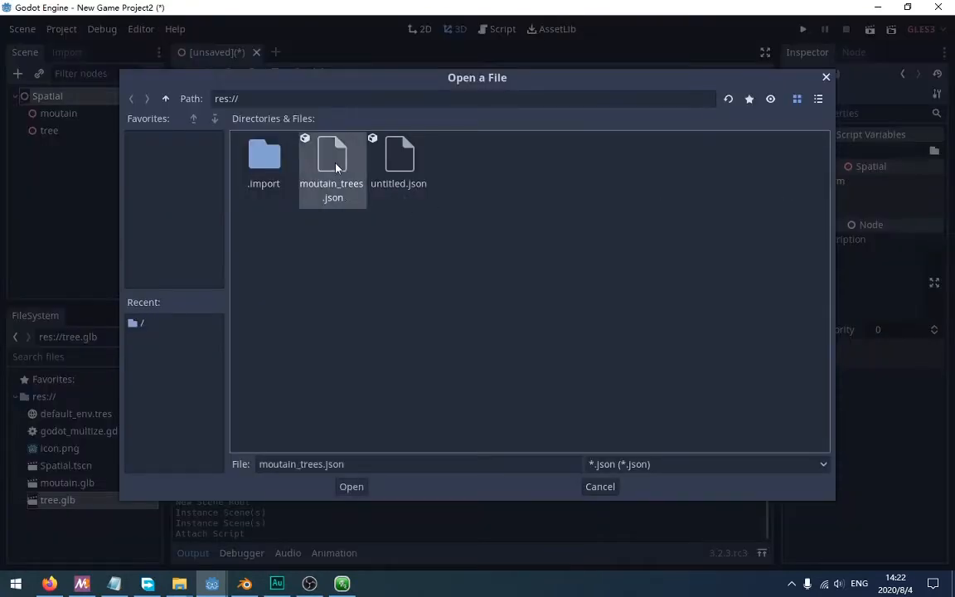
pyautogui.click(352, 487)
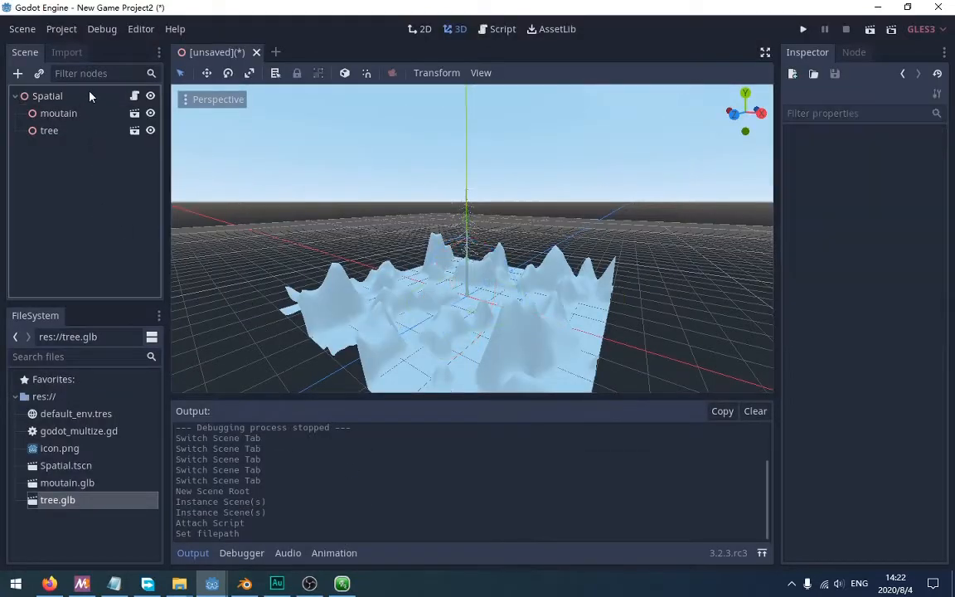
pyautogui.click(46, 95)
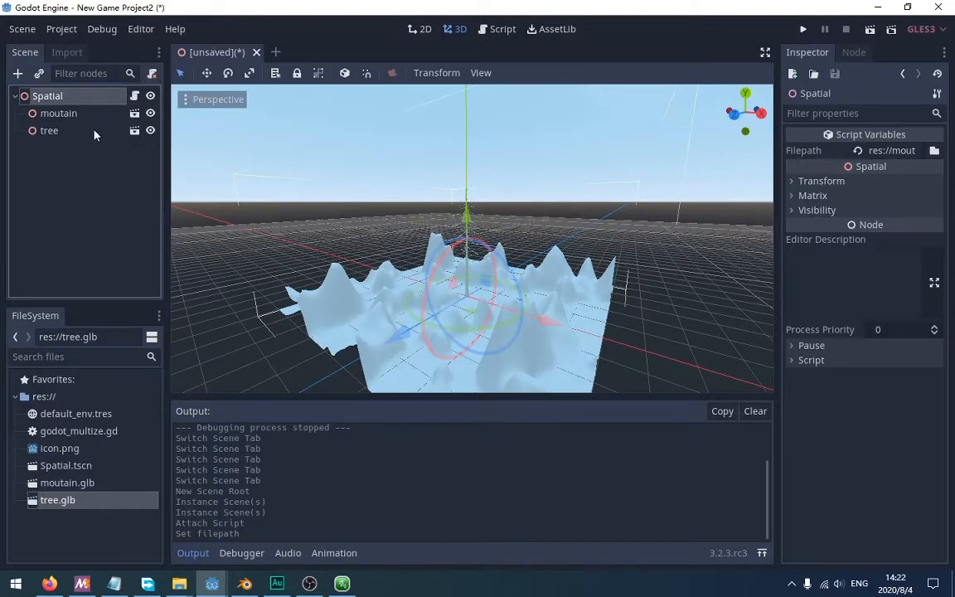
pyautogui.click(48, 129)
pyautogui.write(' Duplicator')
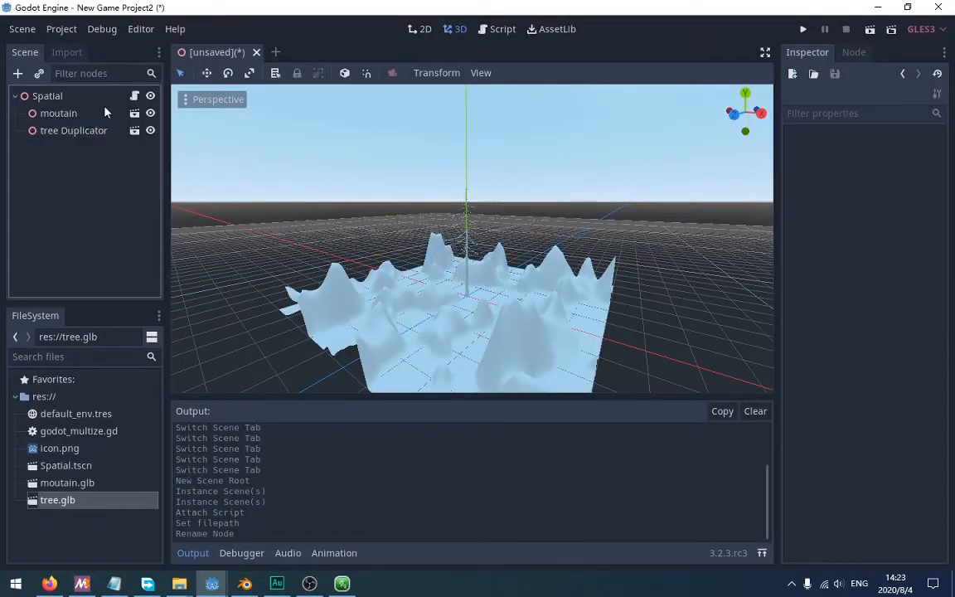
# Rename the tree node tree Duplicator, add a Camera, save moutain_and_trees.tscn and play the scene
pyautogui.rightClick(73, 129)
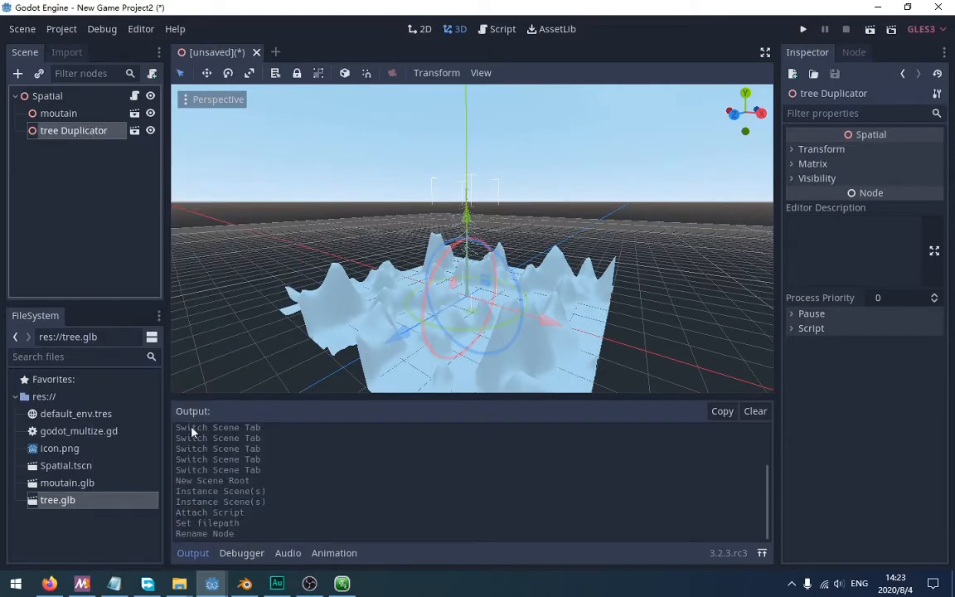
pyautogui.rightClick(58, 112)
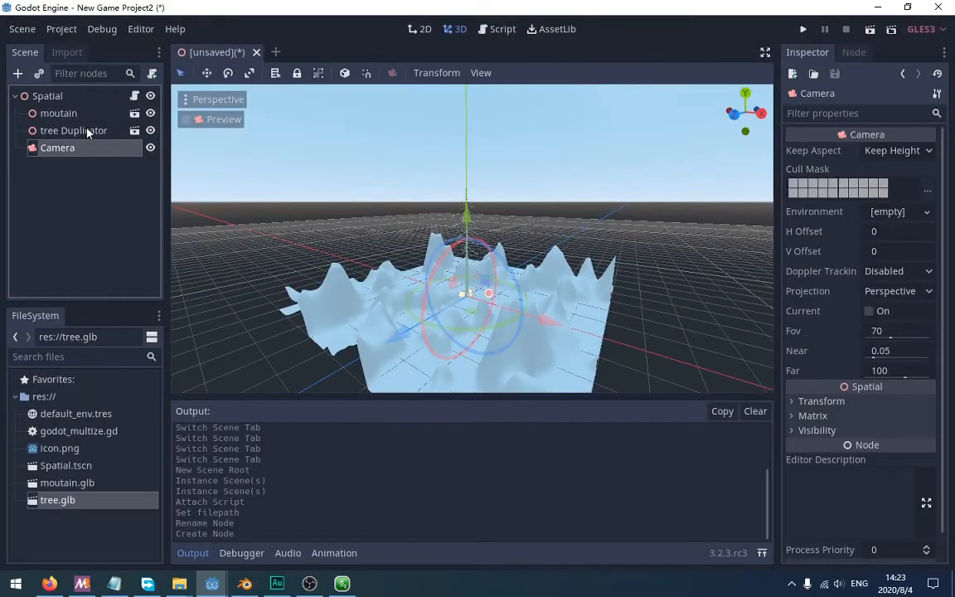
pyautogui.click(802, 30)
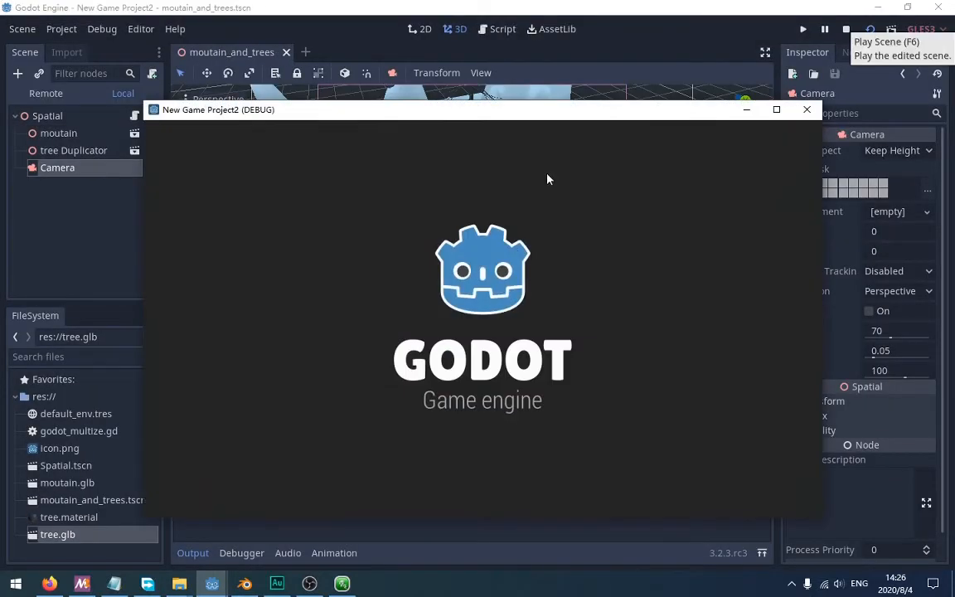